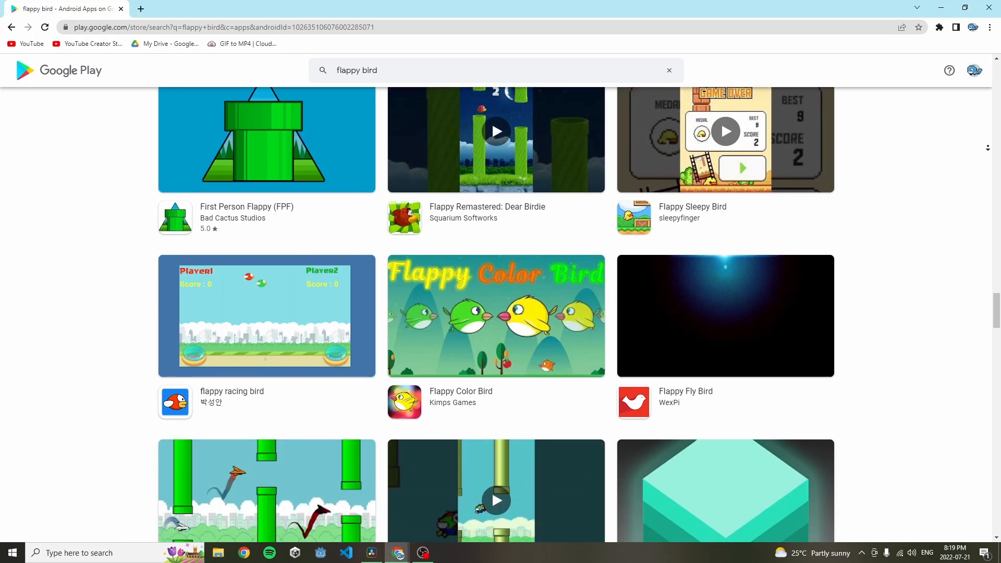
# - Scroll through the Google Play search results for 'flappy bird'
pyautogui.scroll(-3)
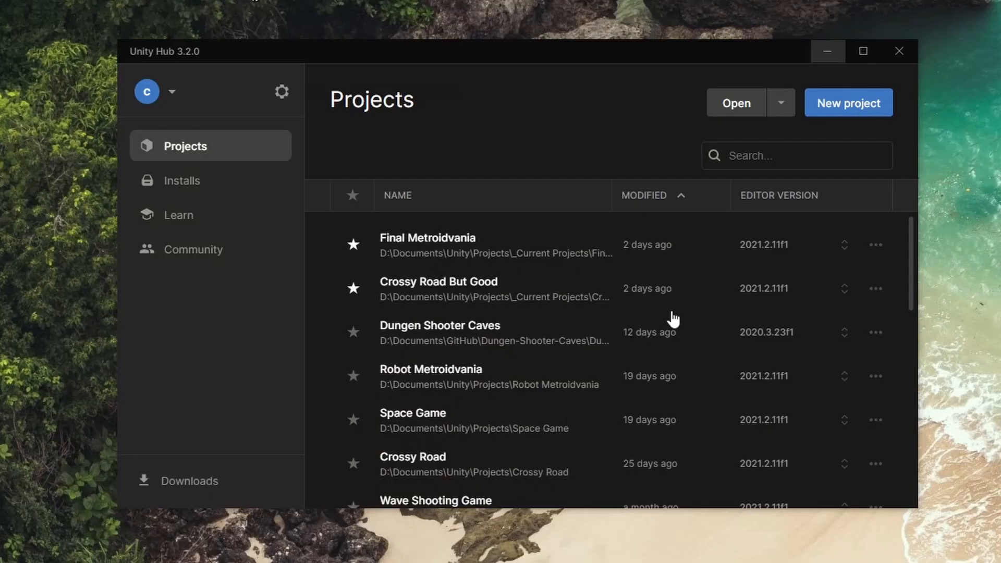
# - Create a new 3D project in Unity Hub using a chosen installed editor version
pyautogui.click(848, 103)
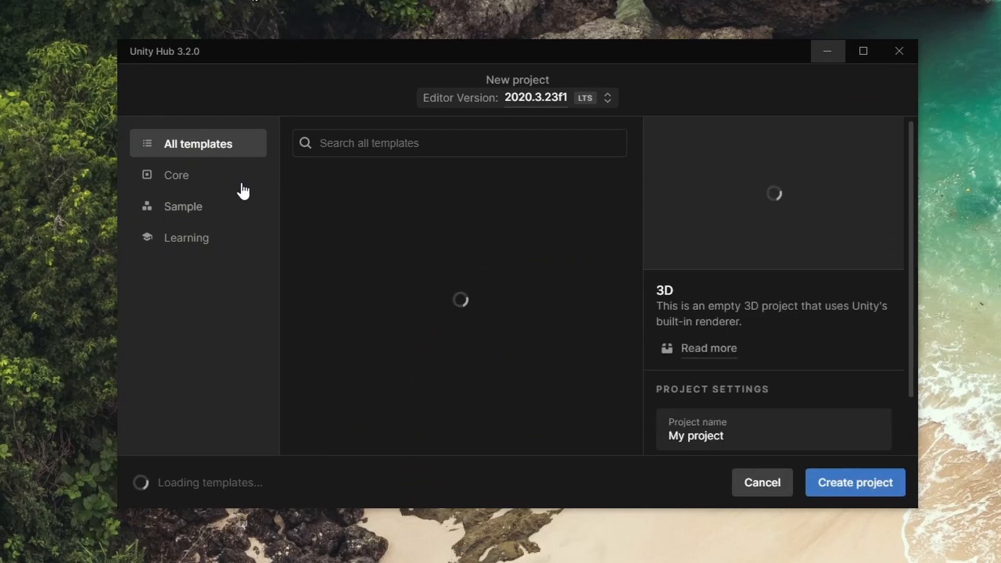
pyautogui.click(607, 97)
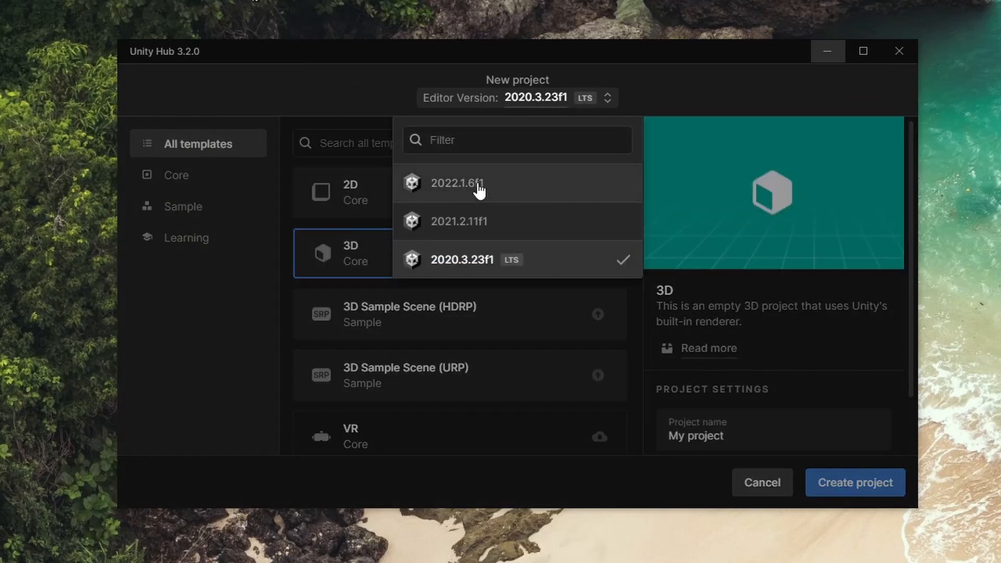
pyautogui.click(457, 184)
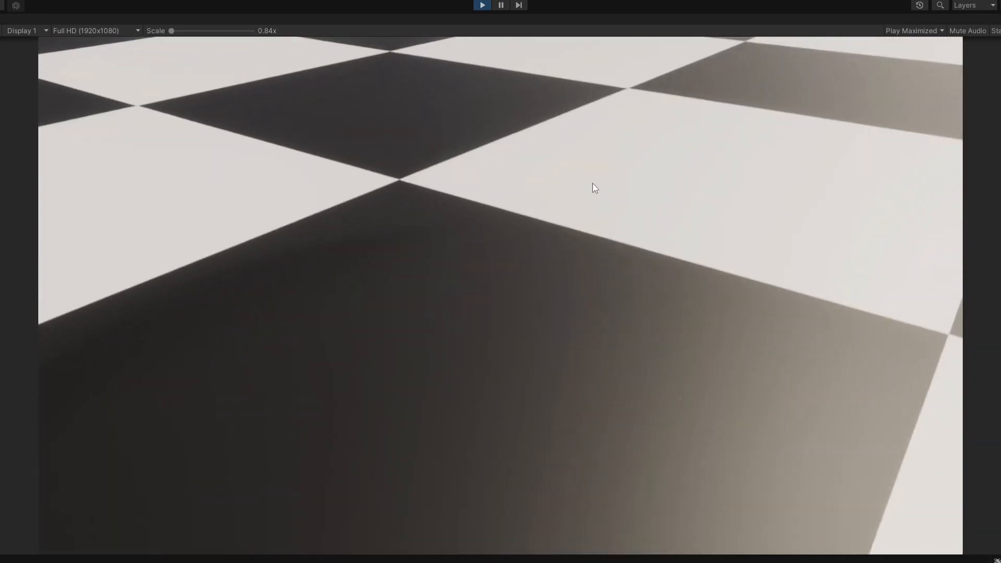
# - Run the chess board scene in Play mode, then stop it
pyautogui.click(482, 5)
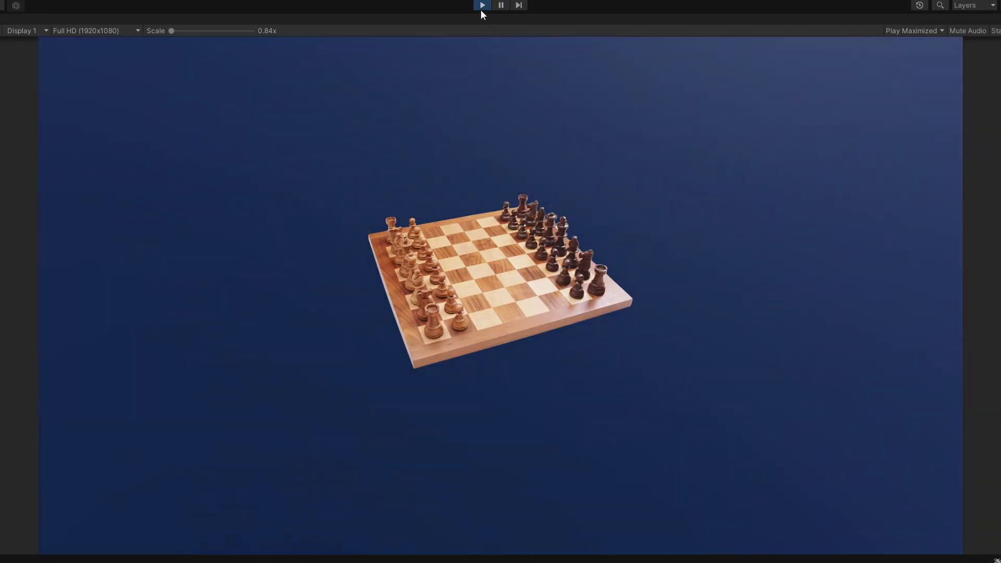
pyautogui.click(482, 5)
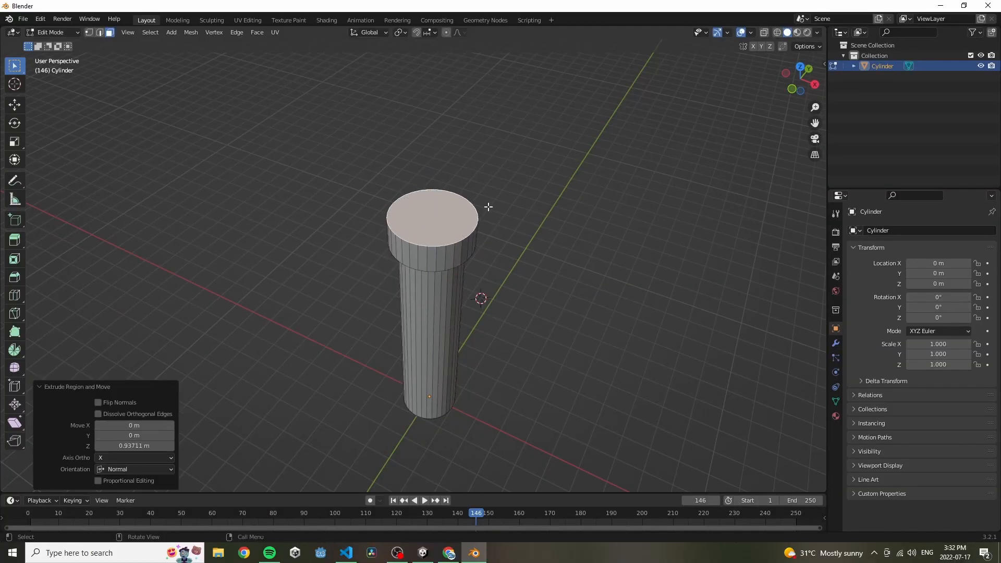
# - Switch to the Blender window with the pipe cylinder model
pyautogui.click(421, 553)
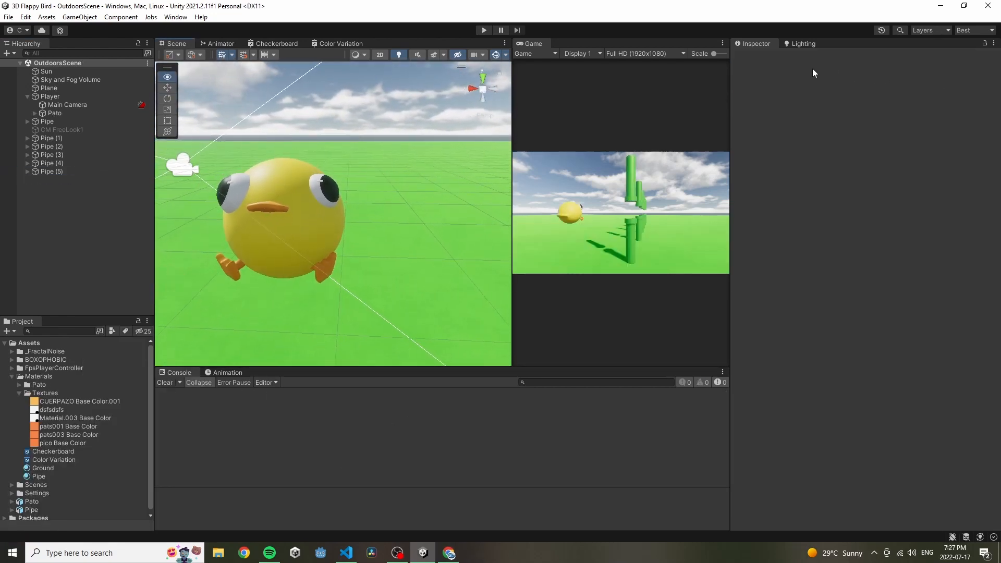
# - Enter and exit Play mode to preview the pipe spawner and buildings
pyautogui.click(483, 31)
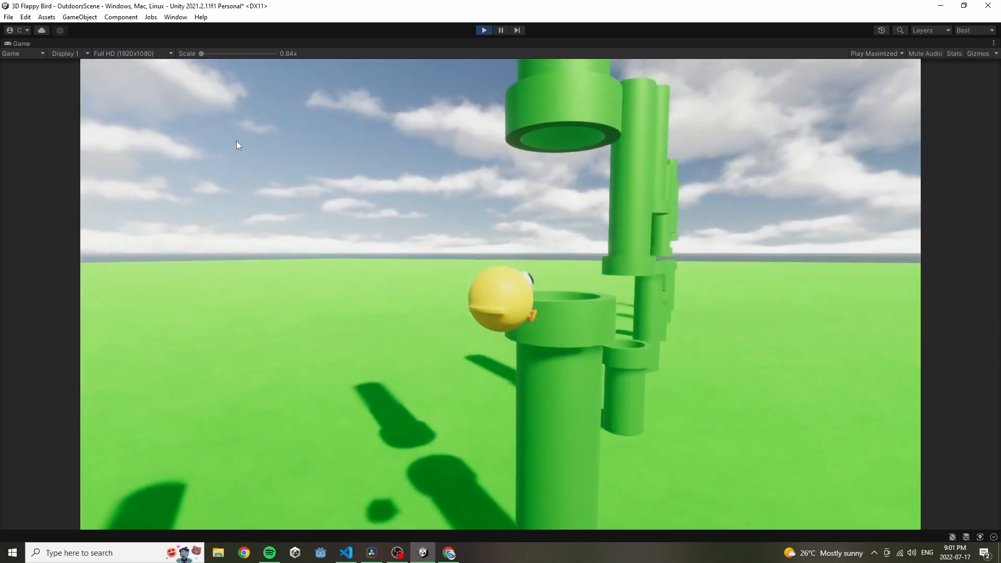
pyautogui.click(483, 30)
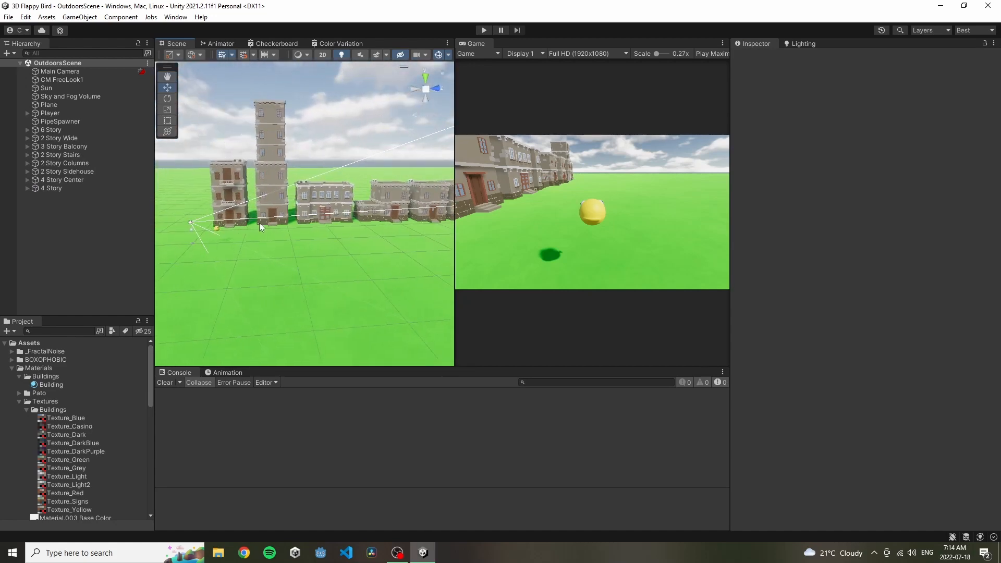
# - Playtest the game, hiding the Stats overlay and flapping the duck with Space
pyautogui.click(484, 30)
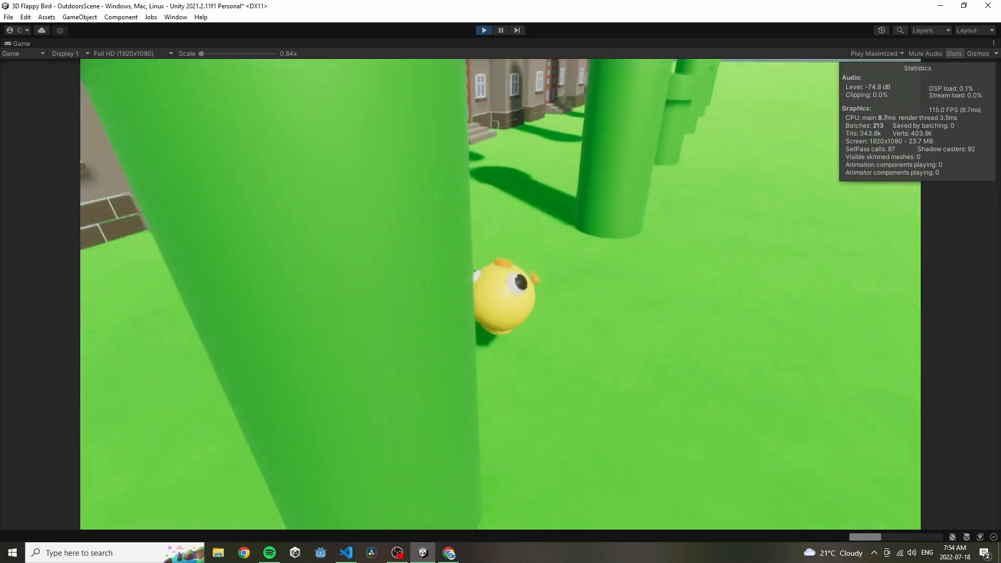
pyautogui.click(877, 53)
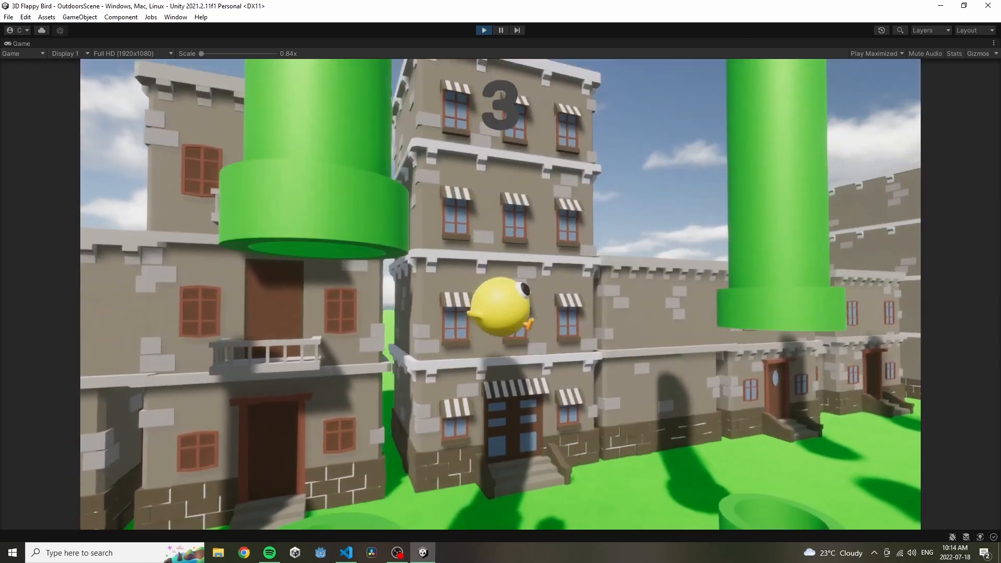
pyautogui.press('space')
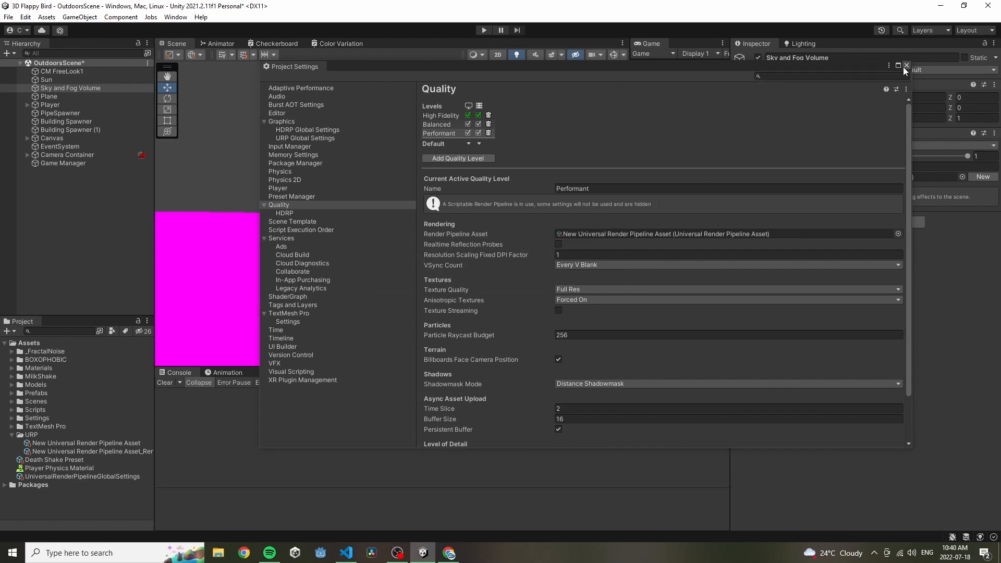
# - Close Project Settings with the URP asset assigned, then play the game
pyautogui.click(904, 66)
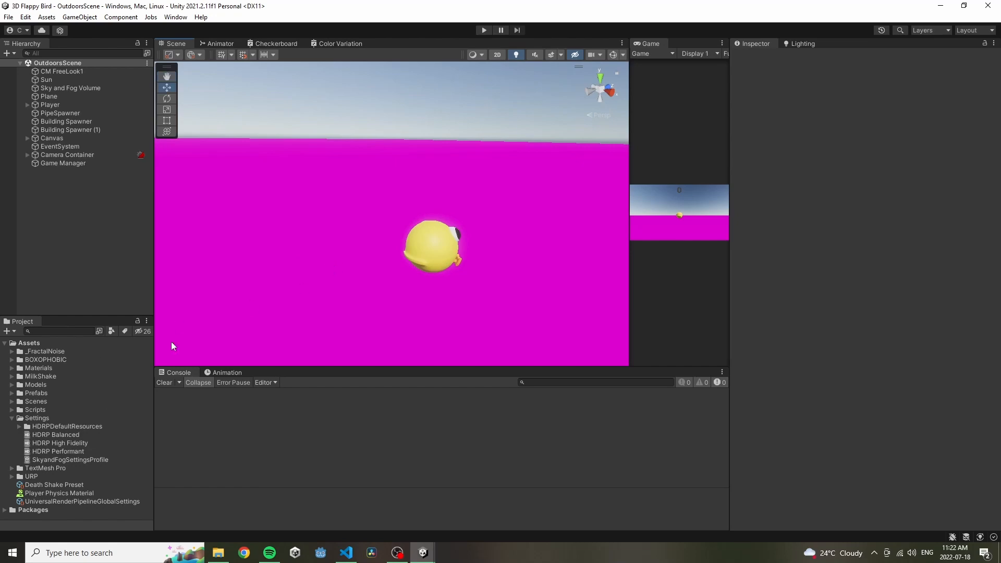
pyautogui.moveTo(398, 203)
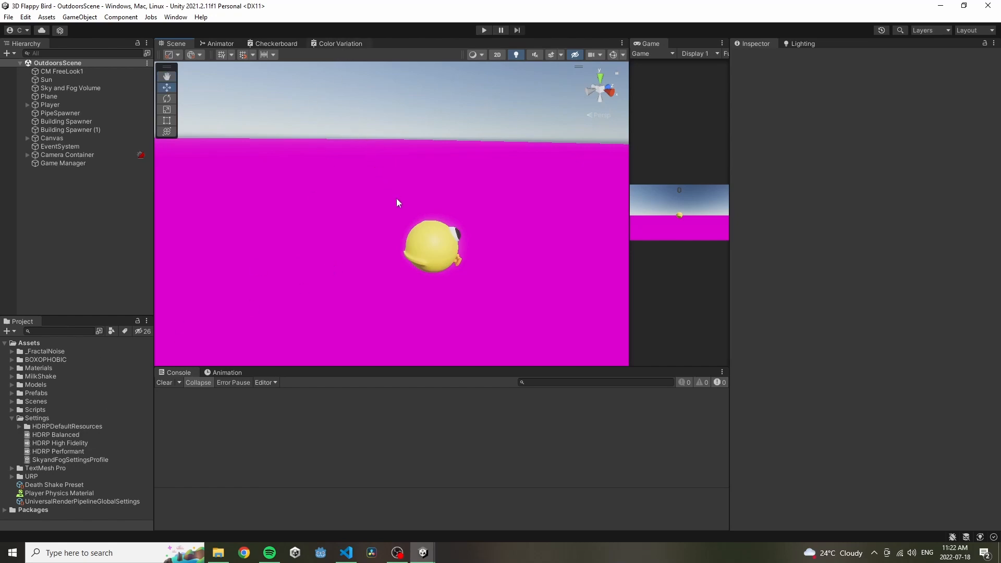
pyautogui.click(483, 31)
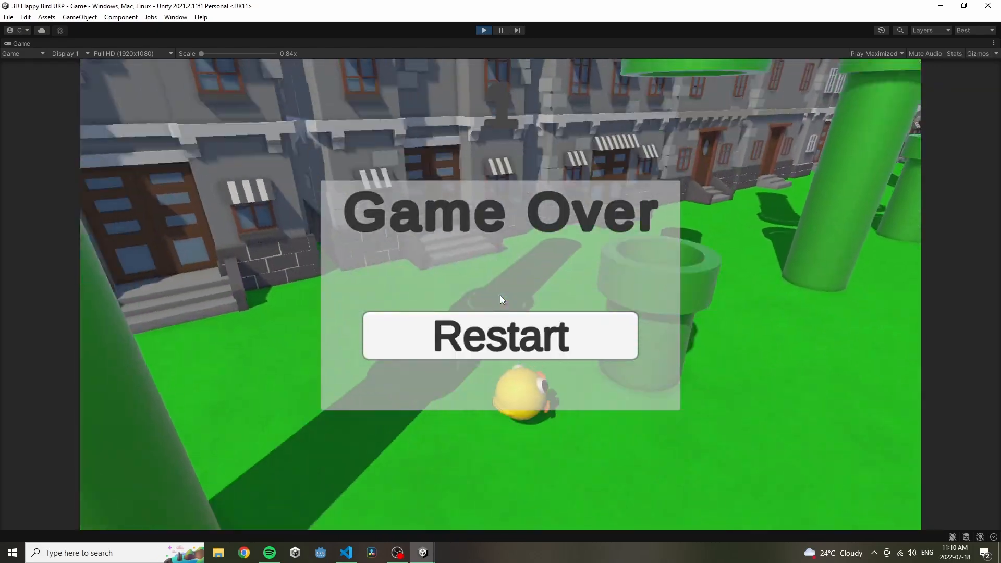
# - Use the Game Over panel's Restart button to retry the game twice
pyautogui.click(500, 336)
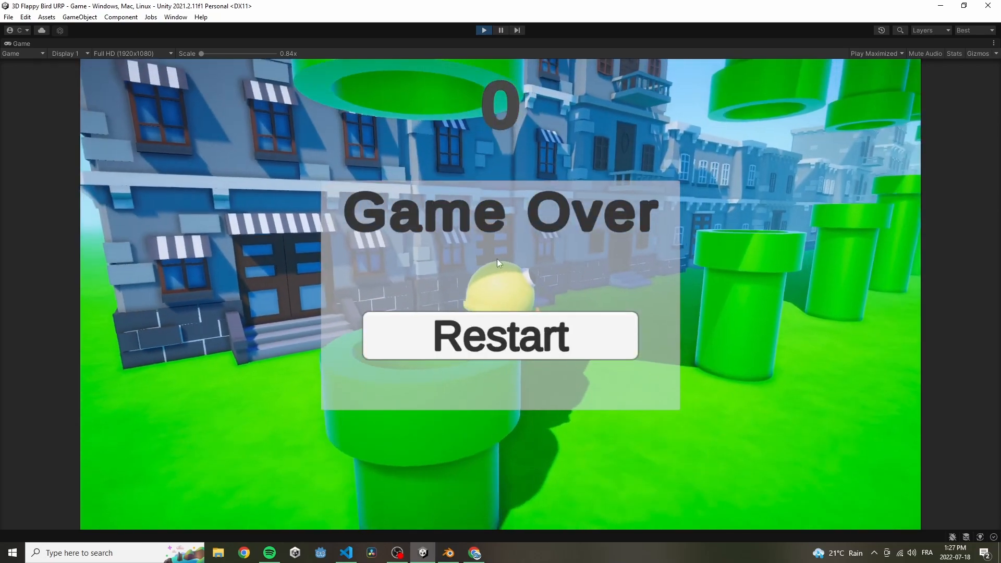
pyautogui.click(500, 336)
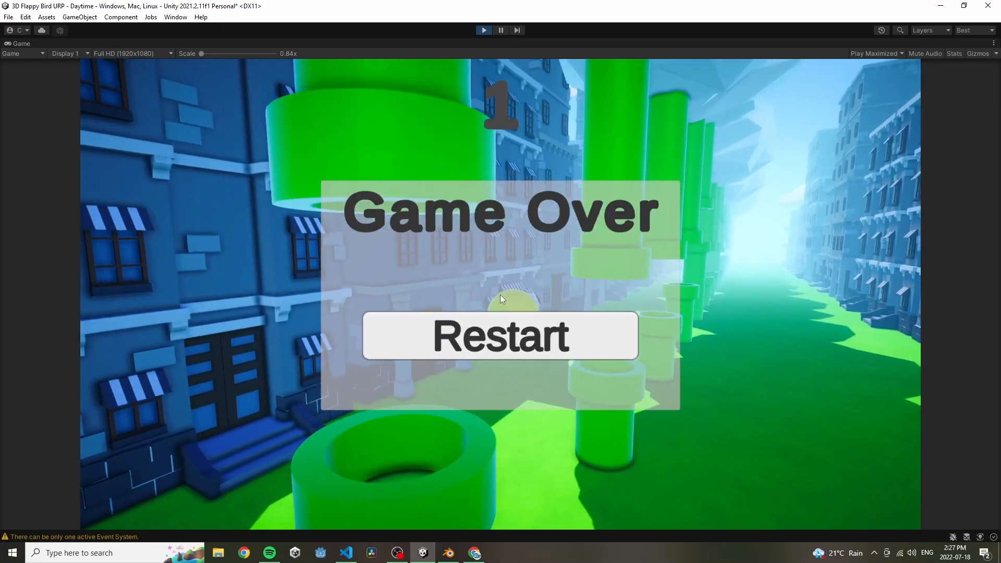
# - Restart the Daytime scene from the Game Over screen to review the lighting
pyautogui.click(500, 336)
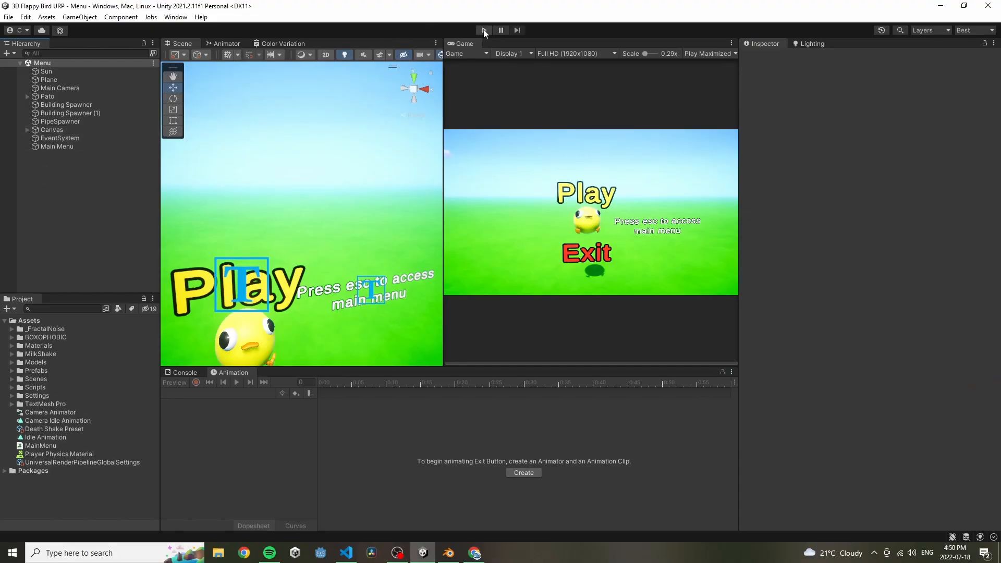
# - Play the Menu scene to test it, then switch to File Explorer for audio
pyautogui.click(483, 30)
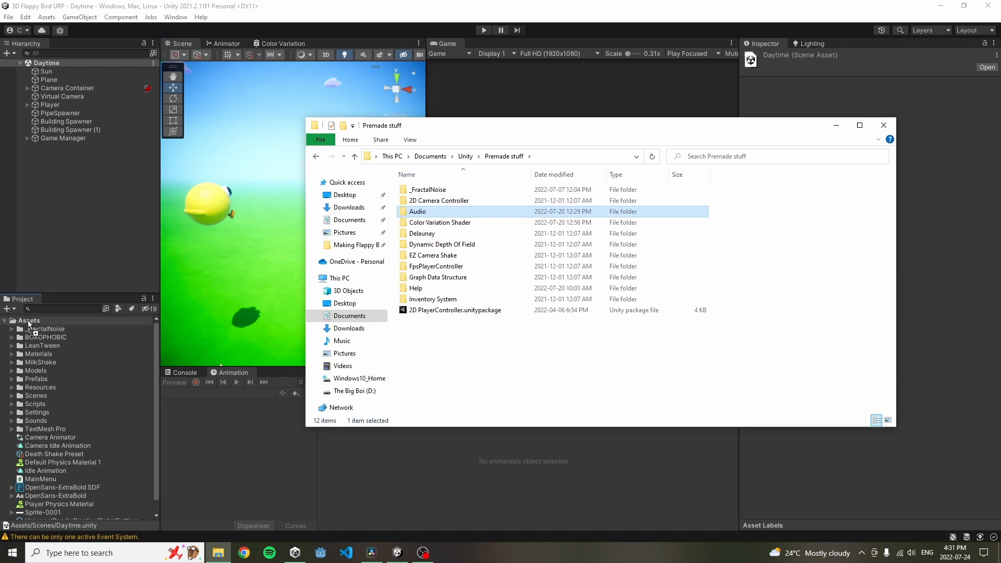
pyautogui.click(344, 552)
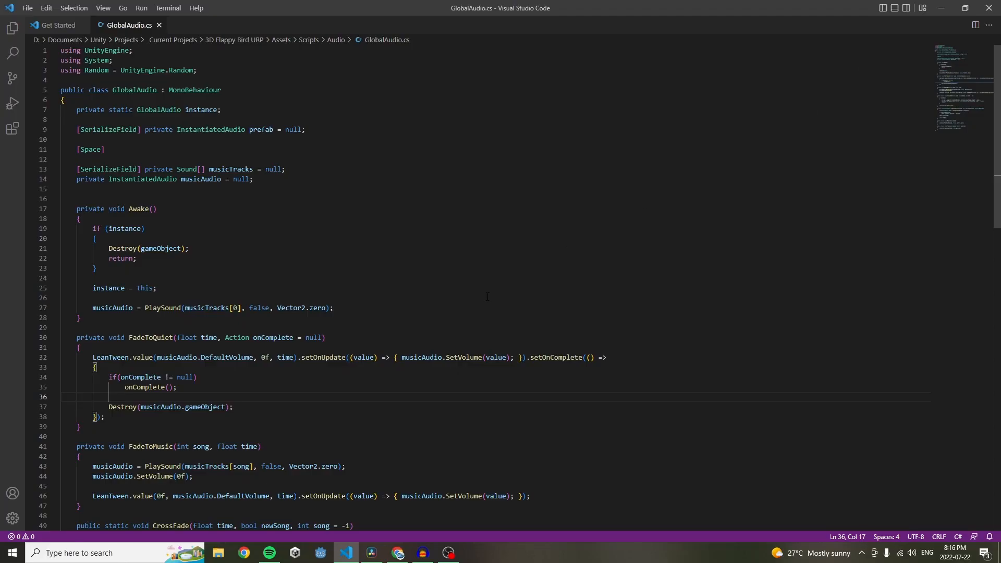
pyautogui.moveTo(395, 373)
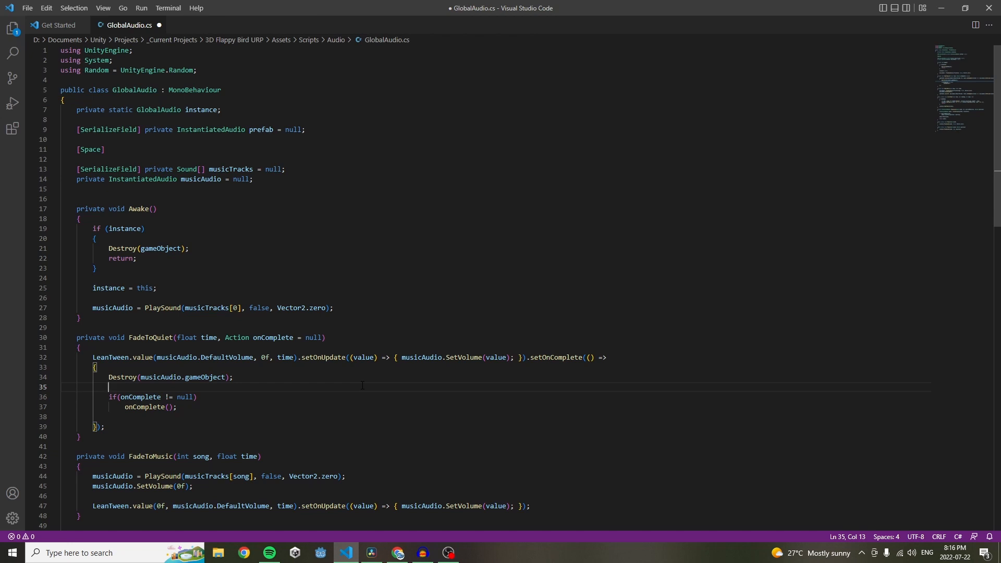
# - Move Destroy(musicAudio.gameObject) above the onComplete check in GlobalAudio.cs and save
pyautogui.click(397, 553)
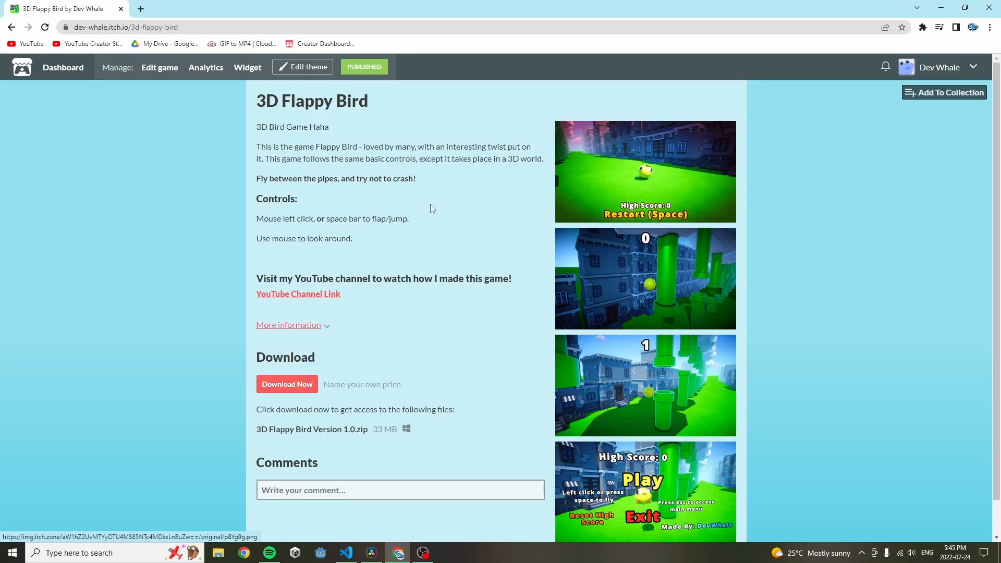
# - Open the Download Now window on the 3D Flappy Bird itch.io page
pyautogui.scroll(-3)
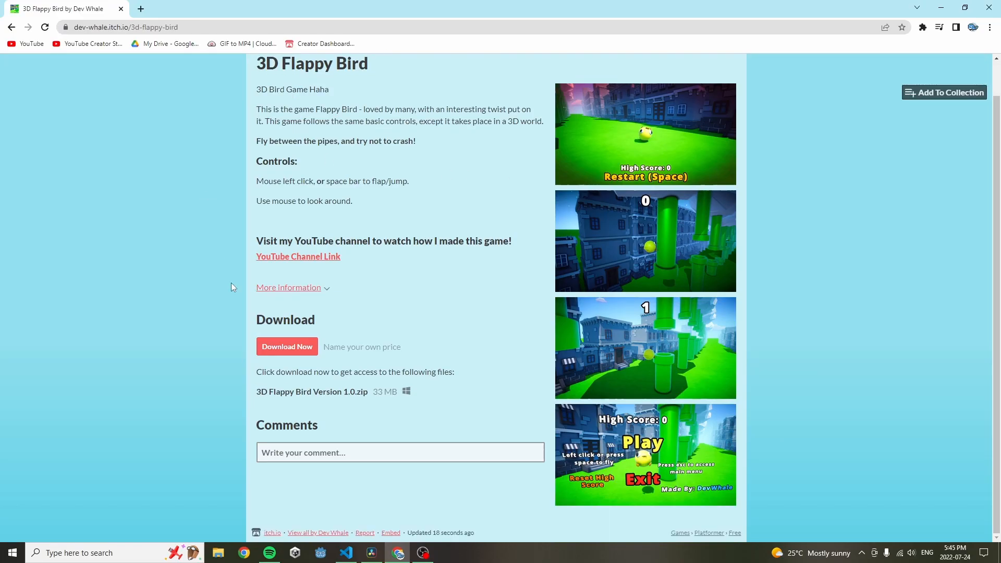
pyautogui.scroll(3)
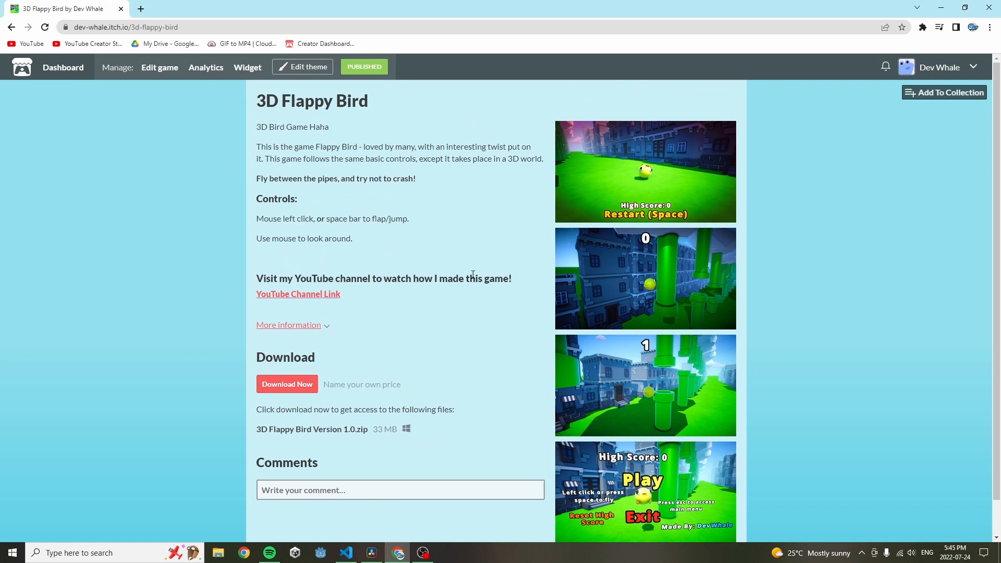
pyautogui.click(287, 384)
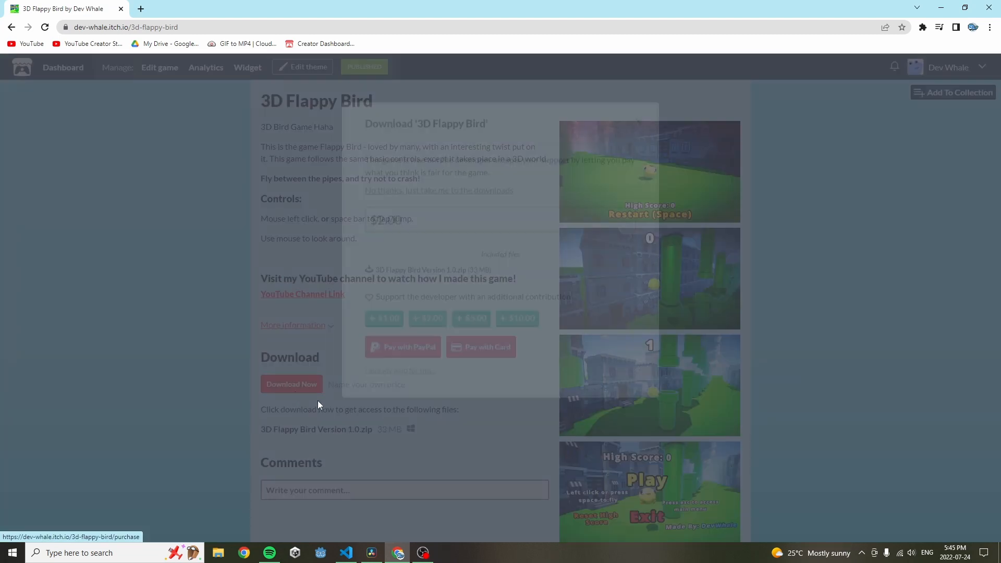